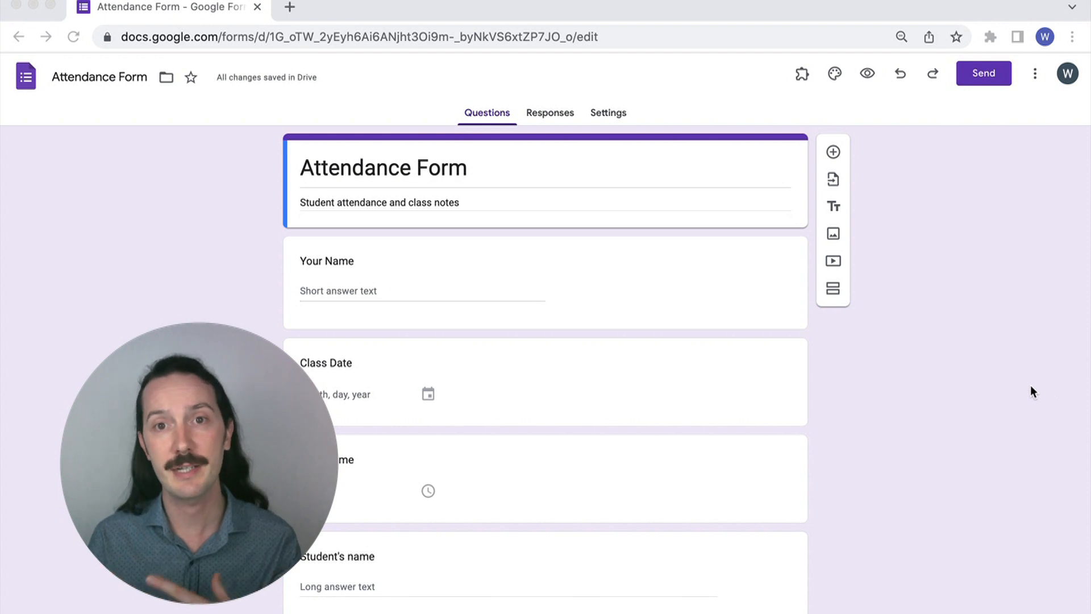
Step: Mark the Your Name and Student's name questions as required
scroll("down", 3)
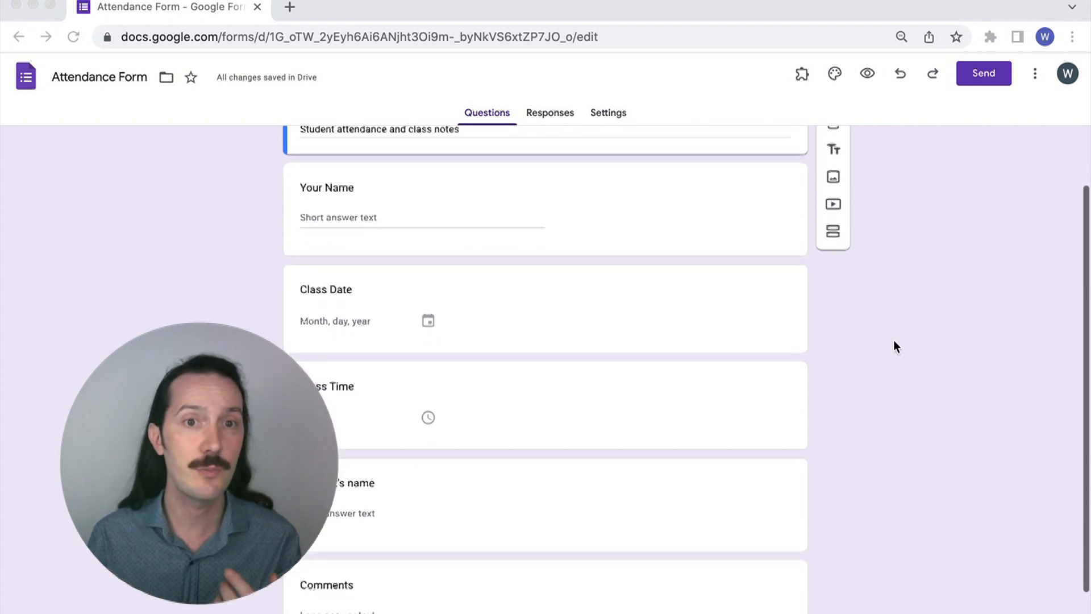
scroll("down", 3)
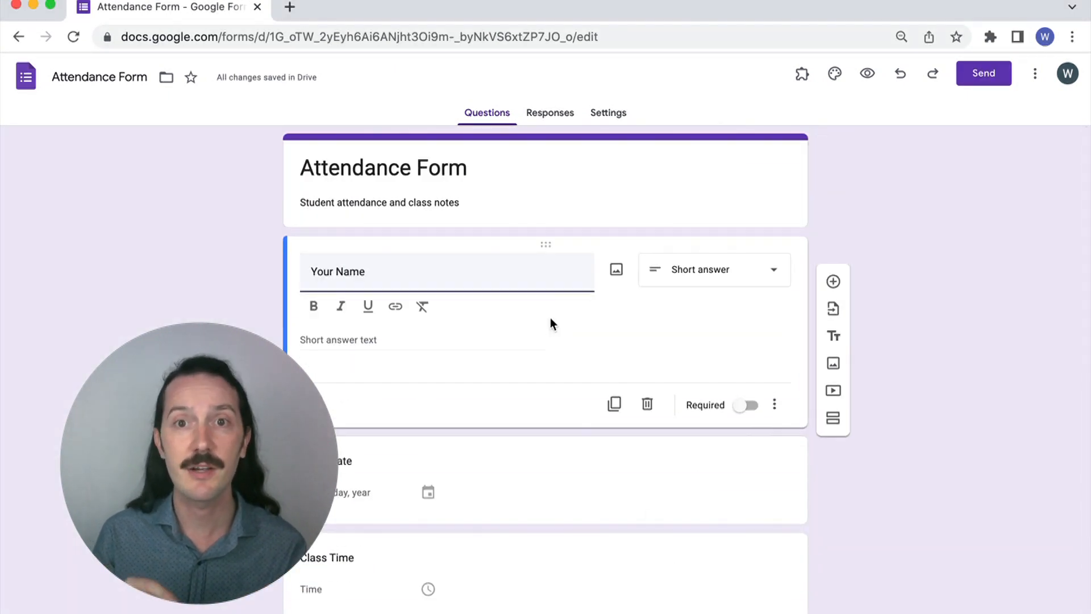
left_click(746, 405)
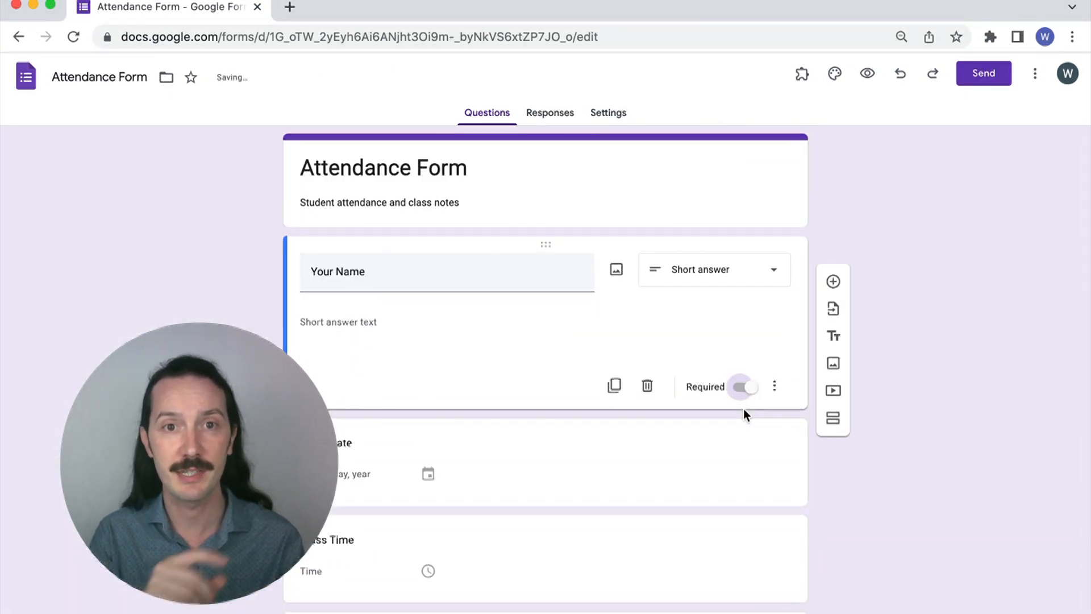
scroll("down", 3)
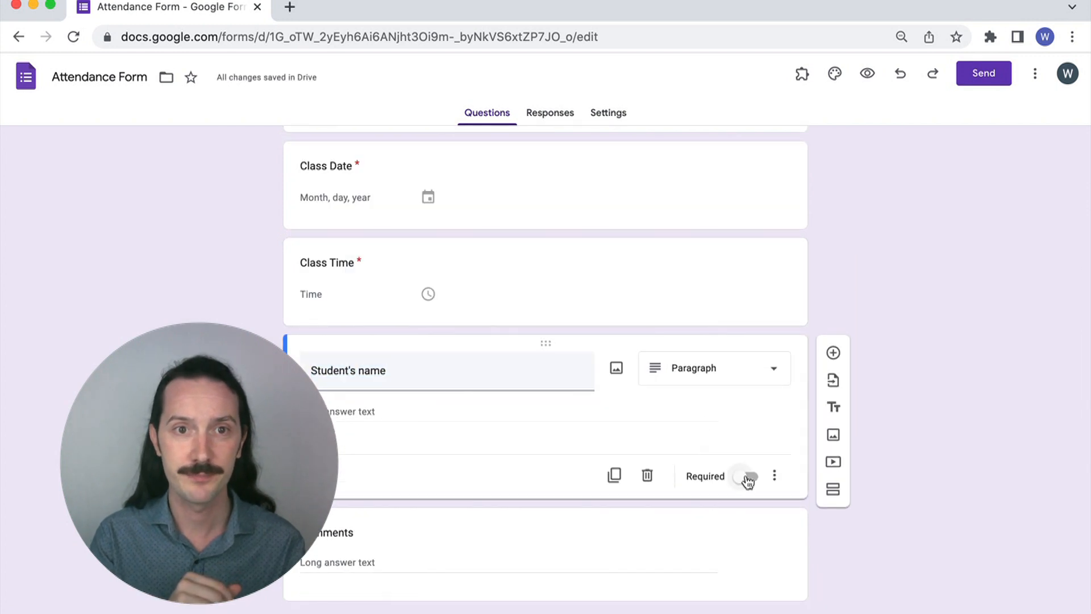
left_click(747, 476)
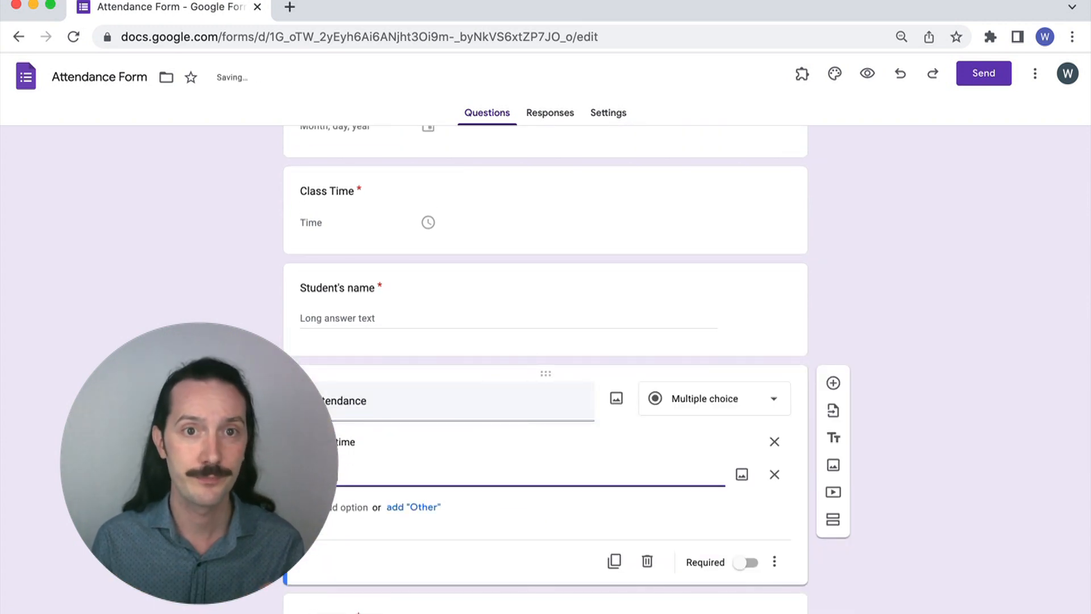
Step: Finish the No Show option and make the Attendance multiple-choice question required
type("Show")
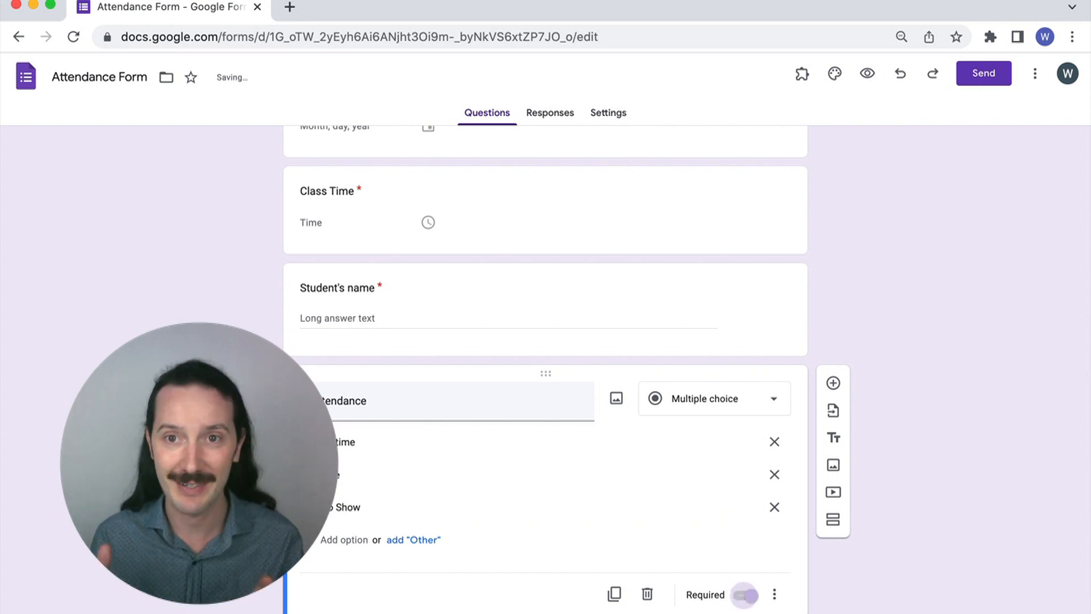
left_click(745, 594)
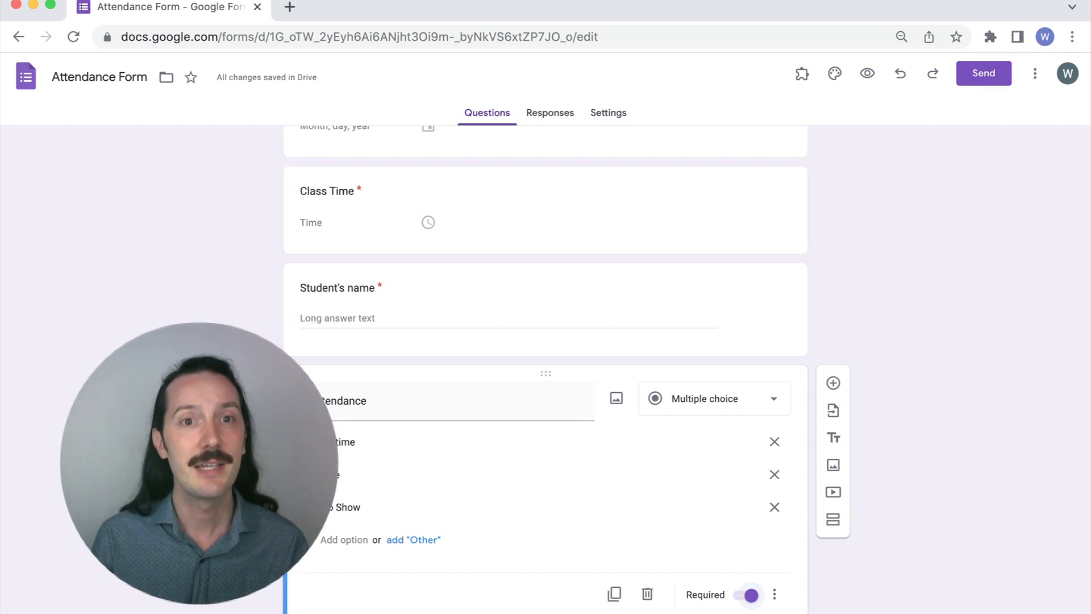
scroll("down", 3)
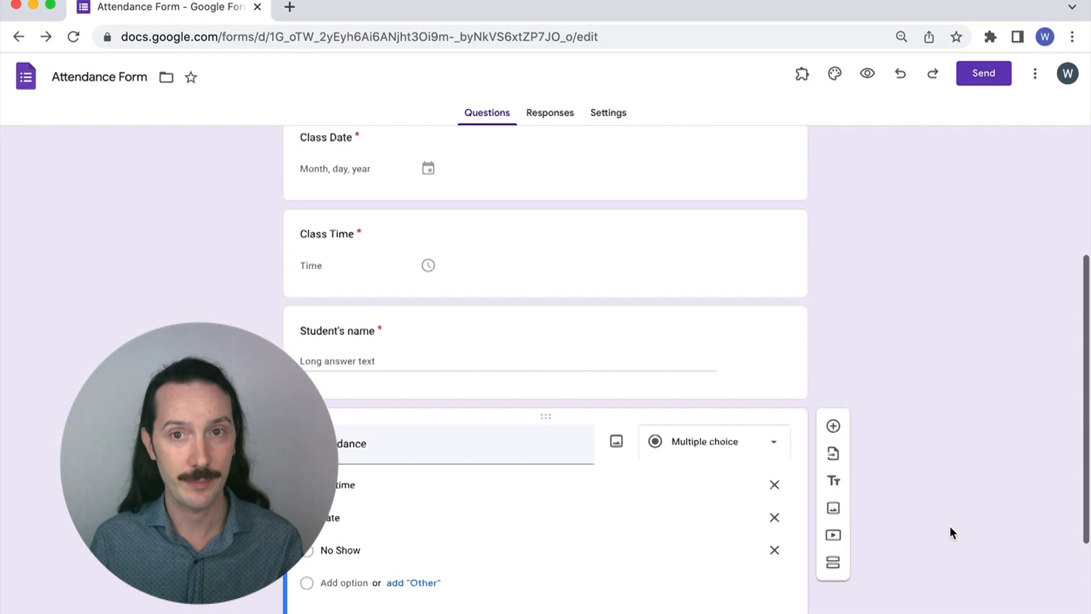
Step: Link responses to a new Attendance Form (Responses) spreadsheet and open it
left_click(550, 112)
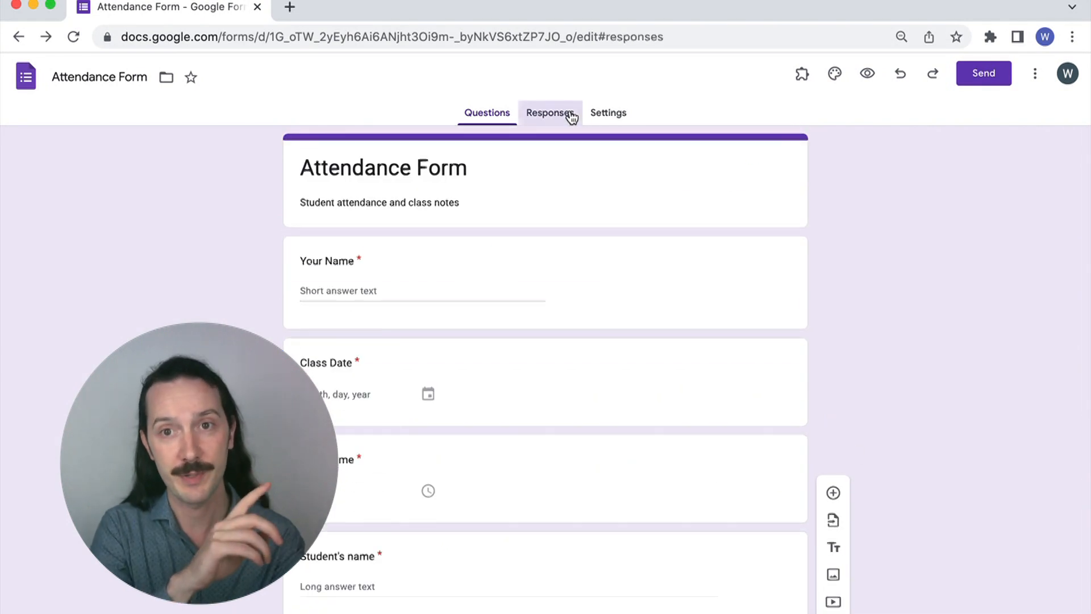
left_click(550, 113)
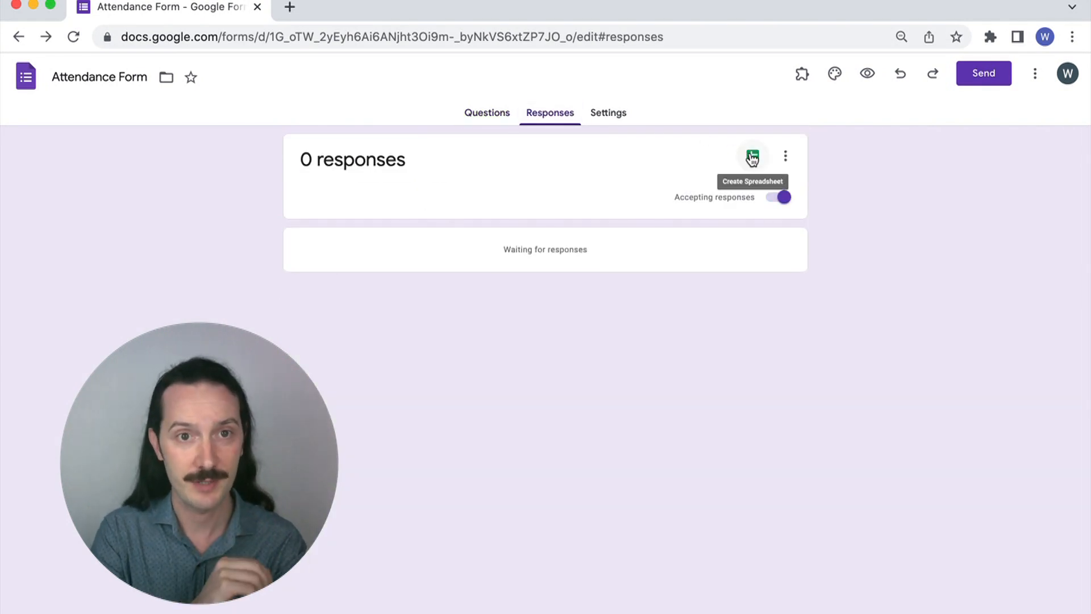
left_click(752, 156)
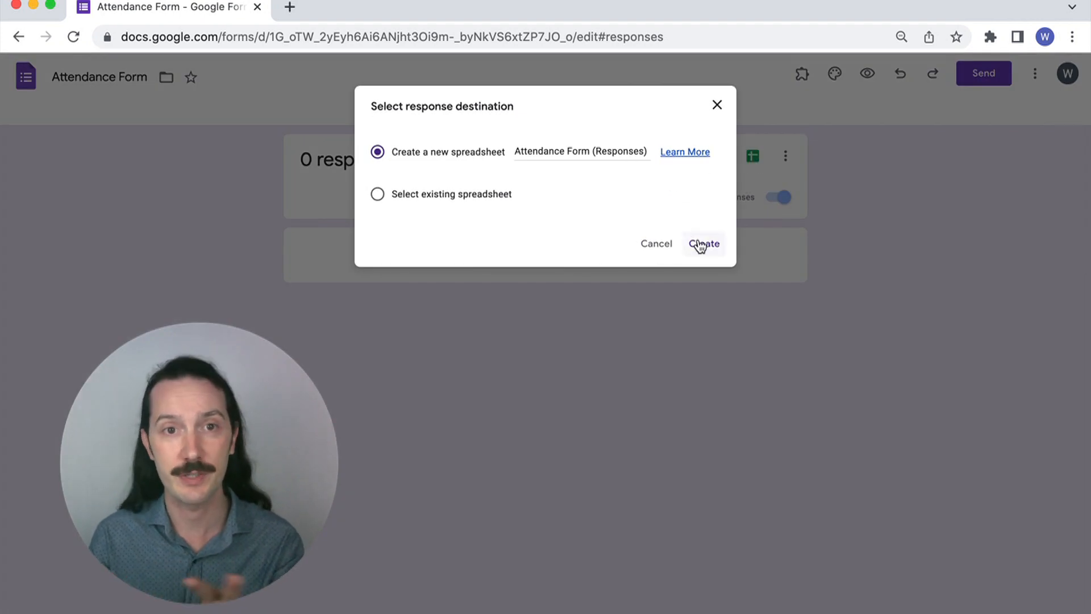
left_click(702, 243)
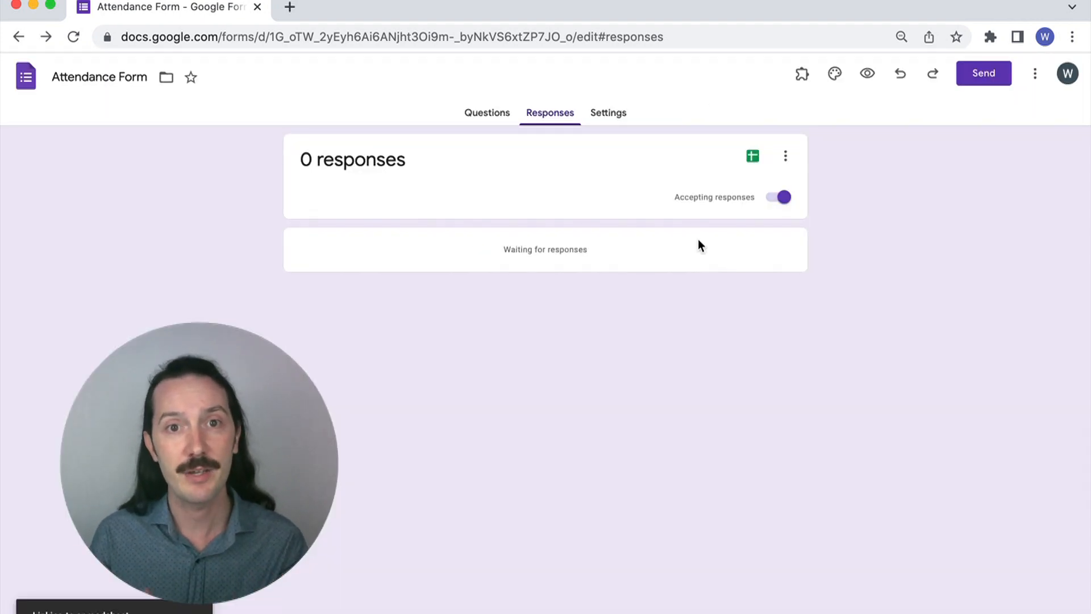
left_click(752, 156)
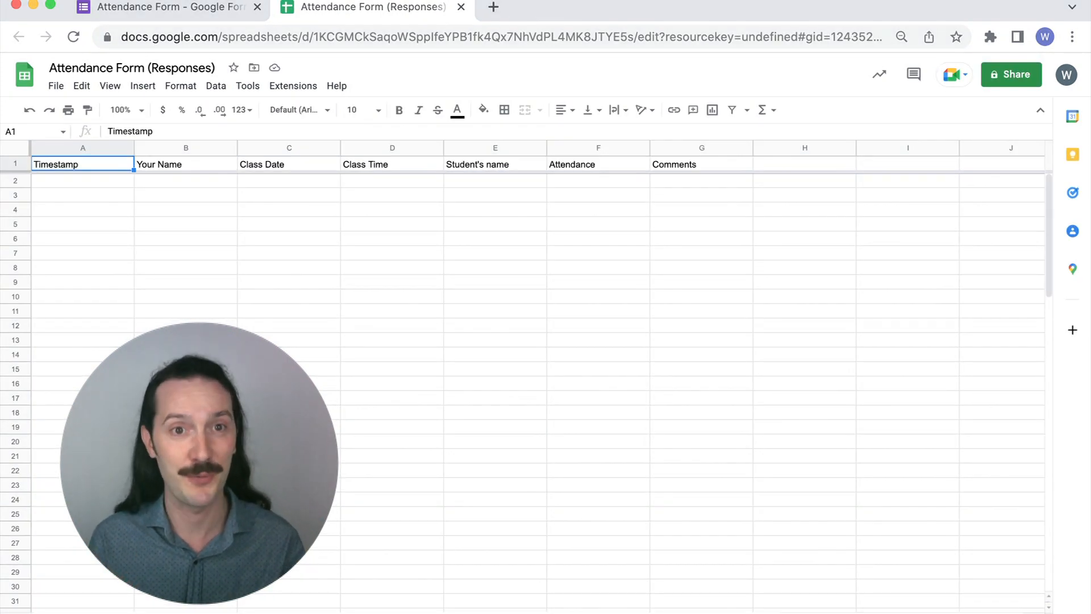
Step: Get the form's shortened share link from the Send dialog's link option
left_click(170, 8)
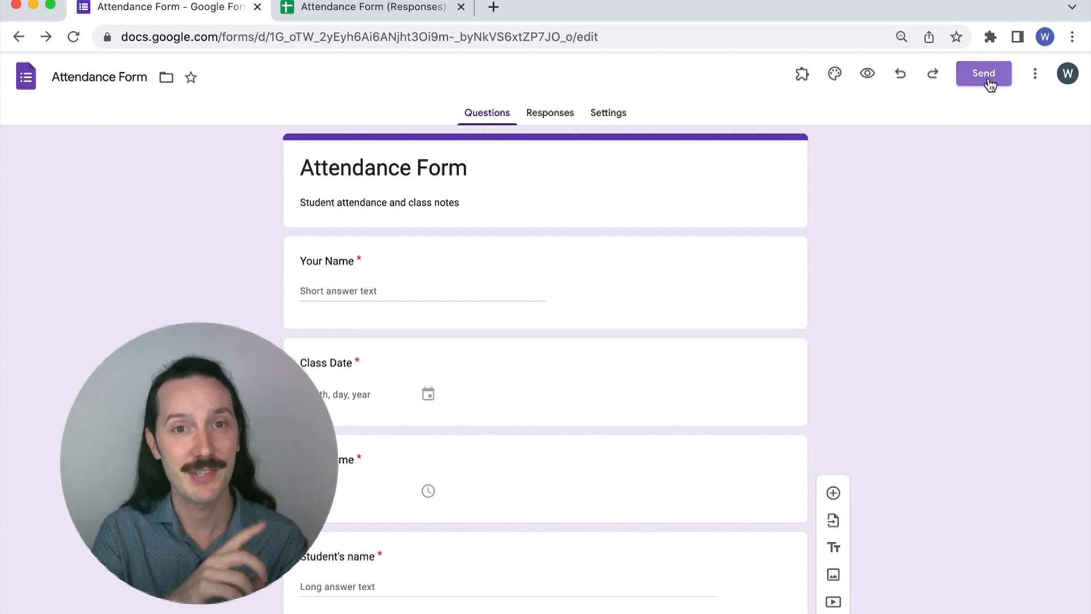
left_click(982, 73)
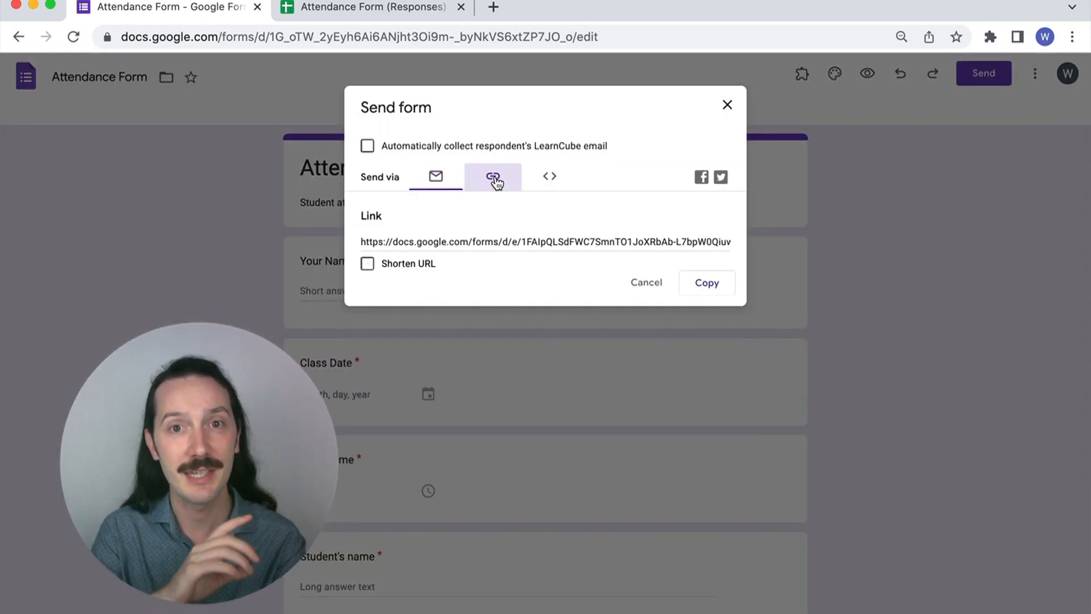
left_click(368, 262)
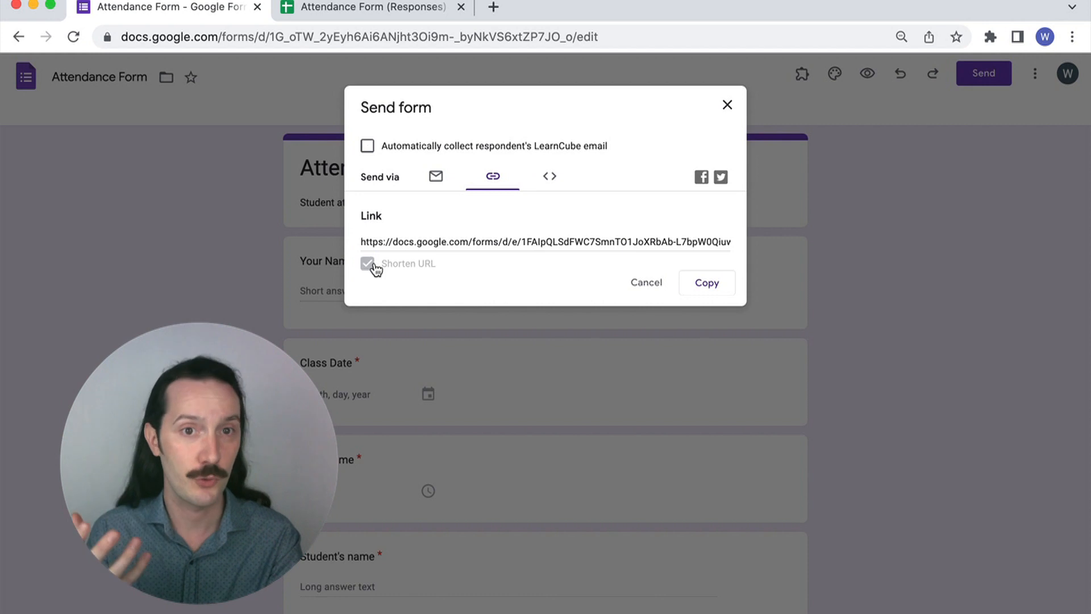
left_click(367, 262)
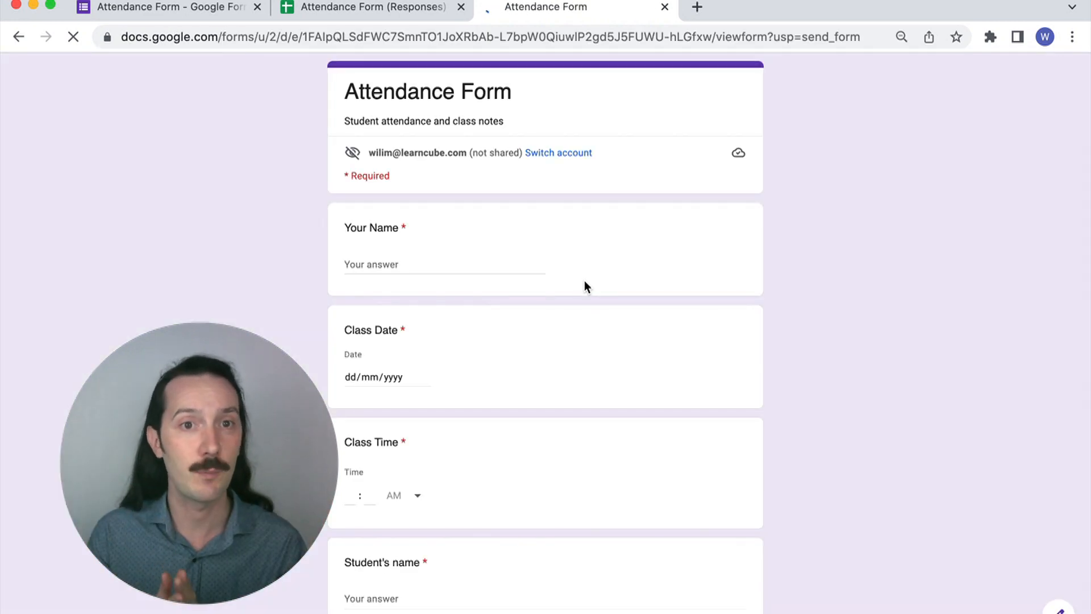
Step: Submit a first test response with a teacher name and start another blank response
left_click(445, 265)
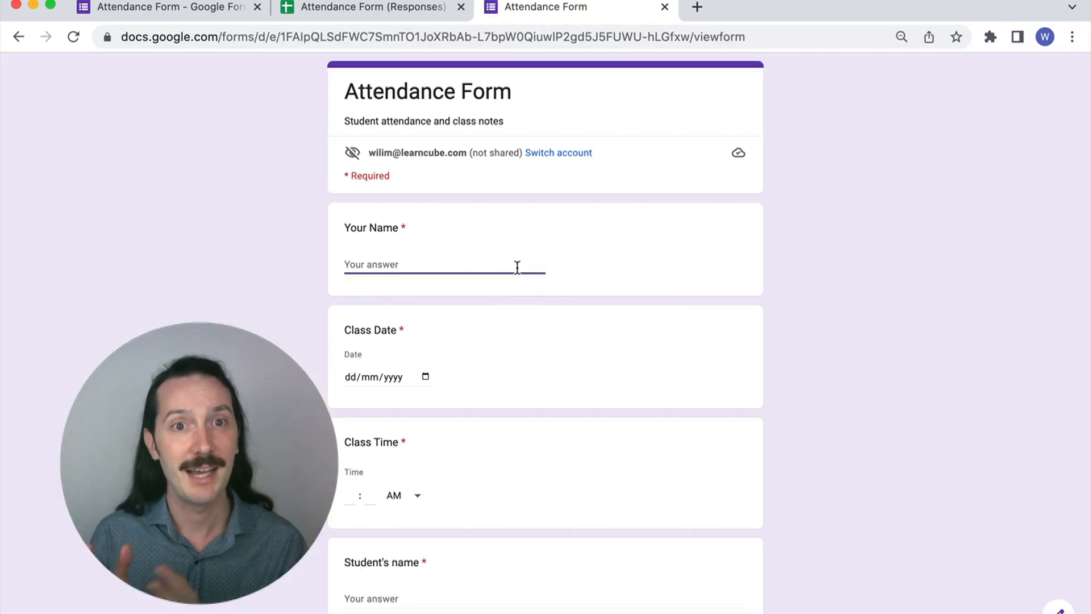
type("Teacher Na")
type("We covered Unit 4, pages 4 - 7")
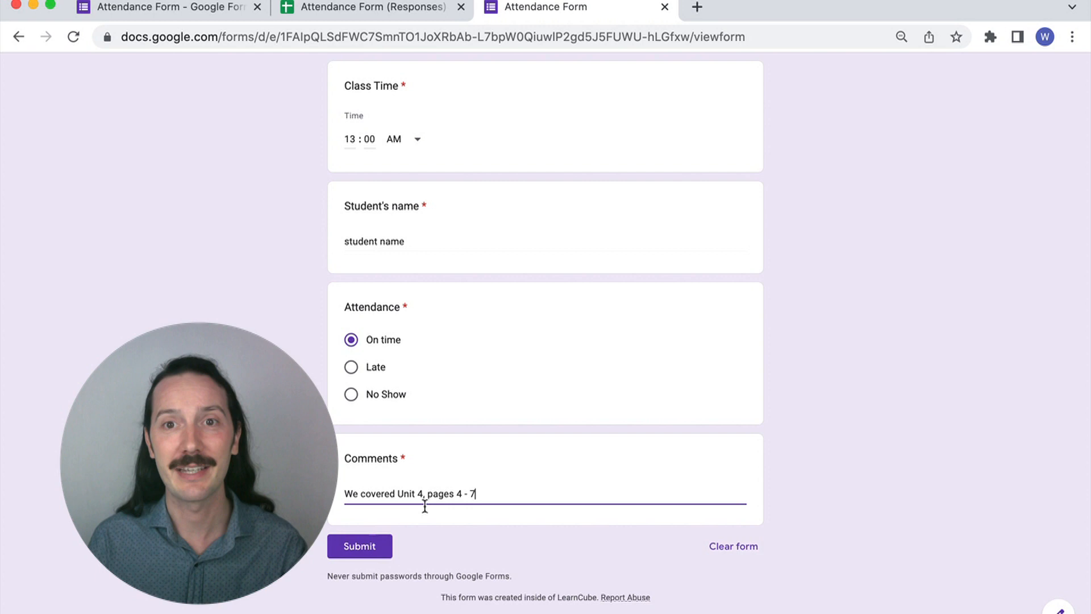
left_click(359, 545)
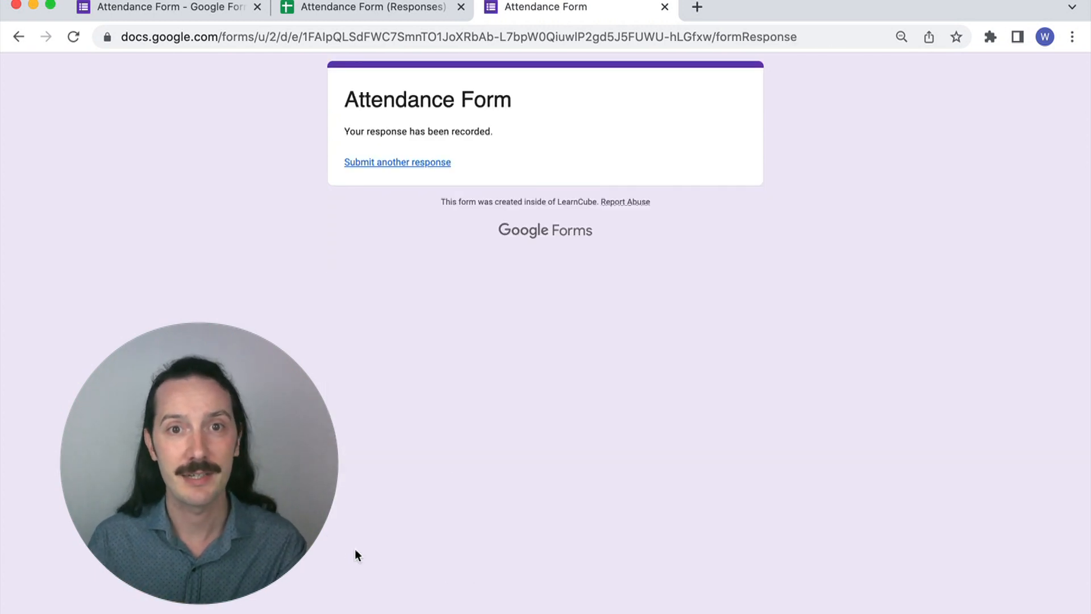
left_click(397, 161)
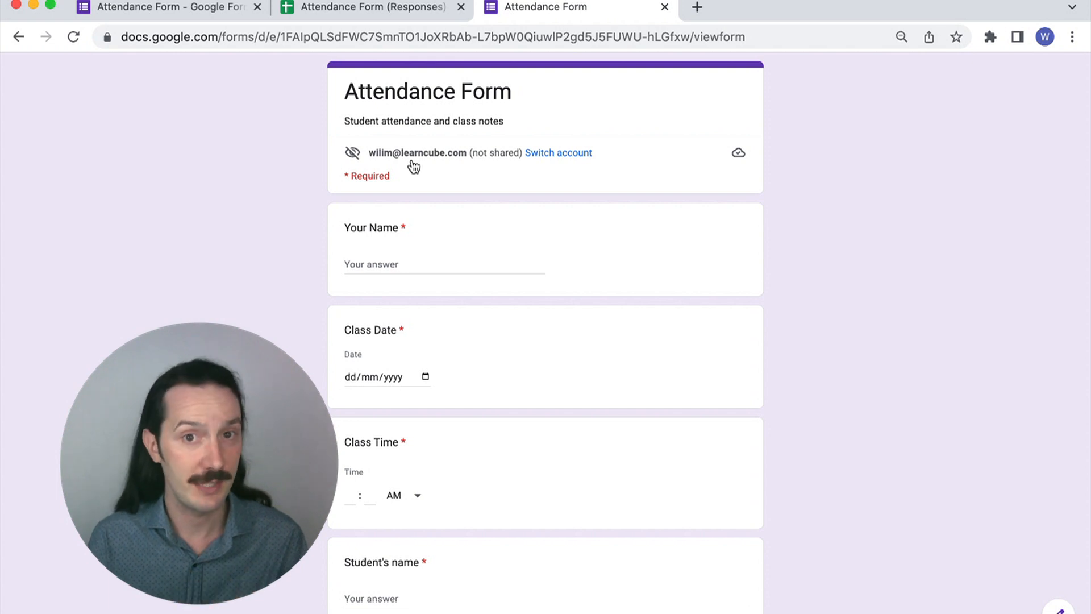
Step: Submit the response for student b and view it as a new row in the responses spreadsheet
left_click(365, 8)
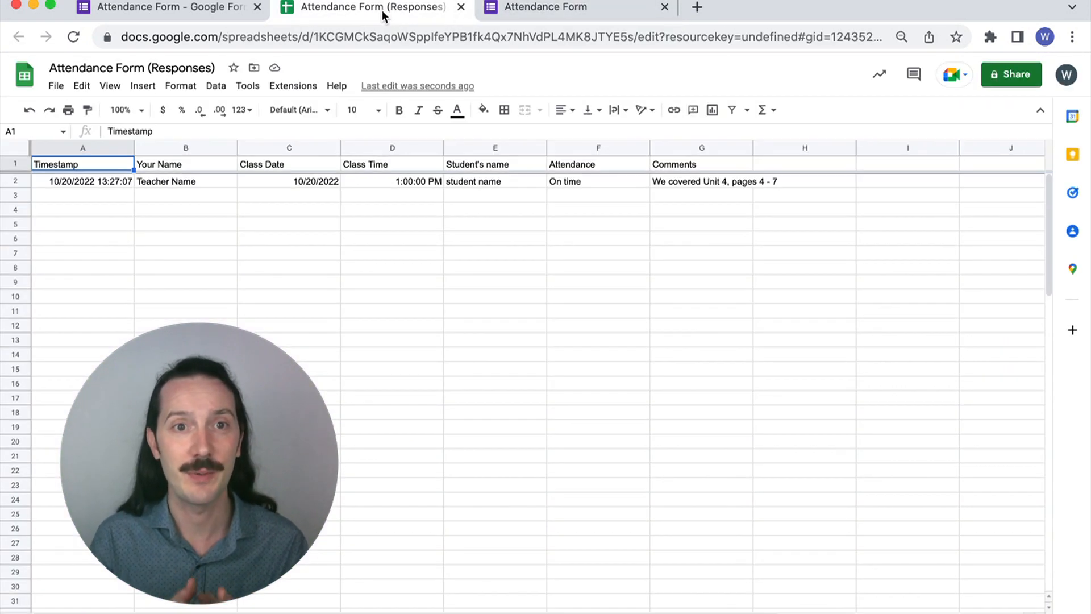
left_click(558, 6)
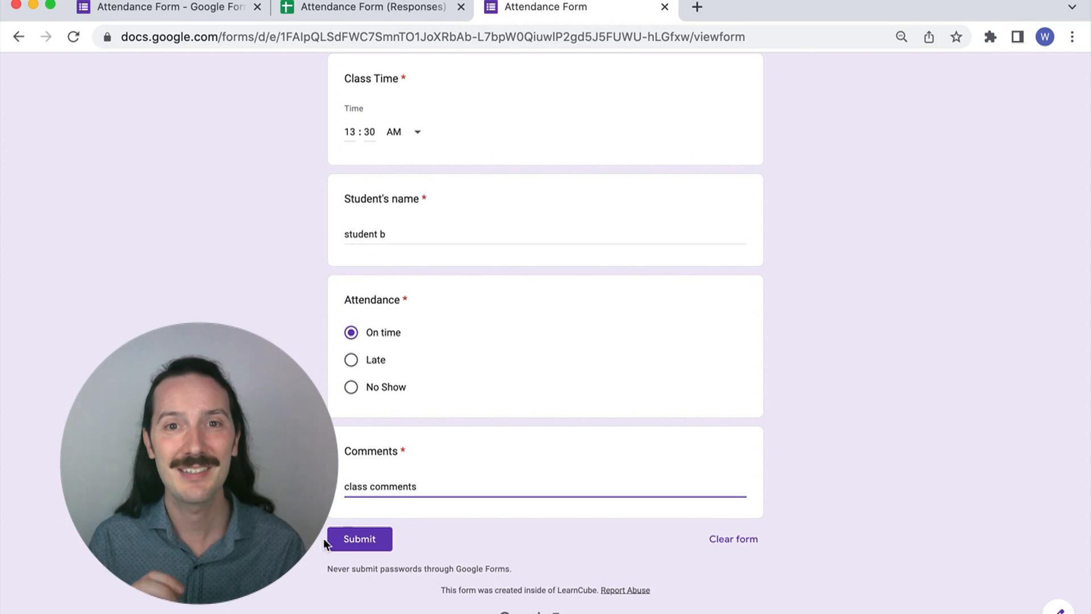
left_click(359, 539)
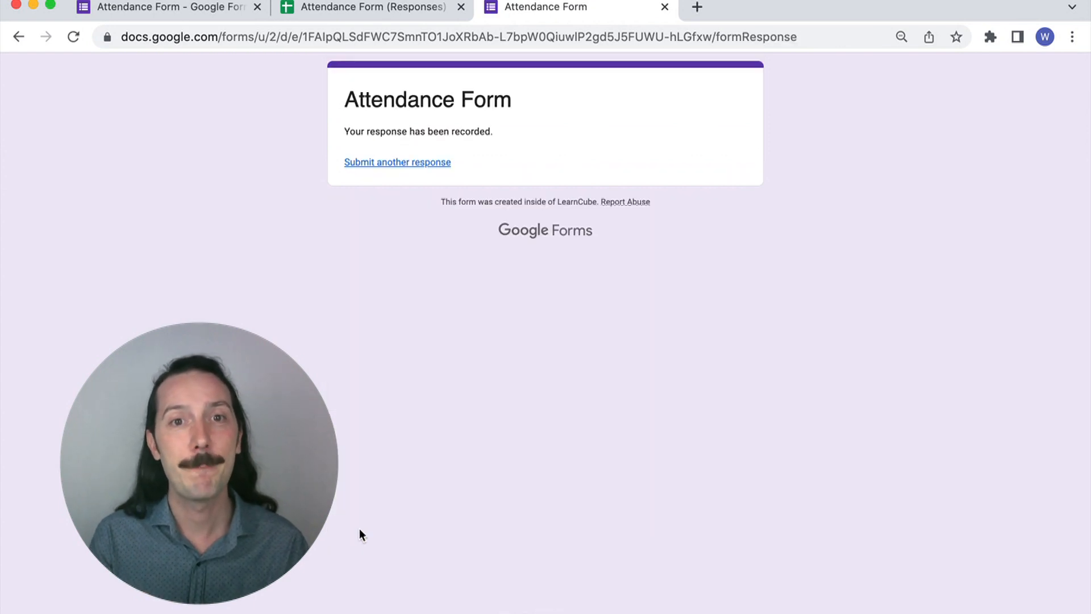
left_click(371, 8)
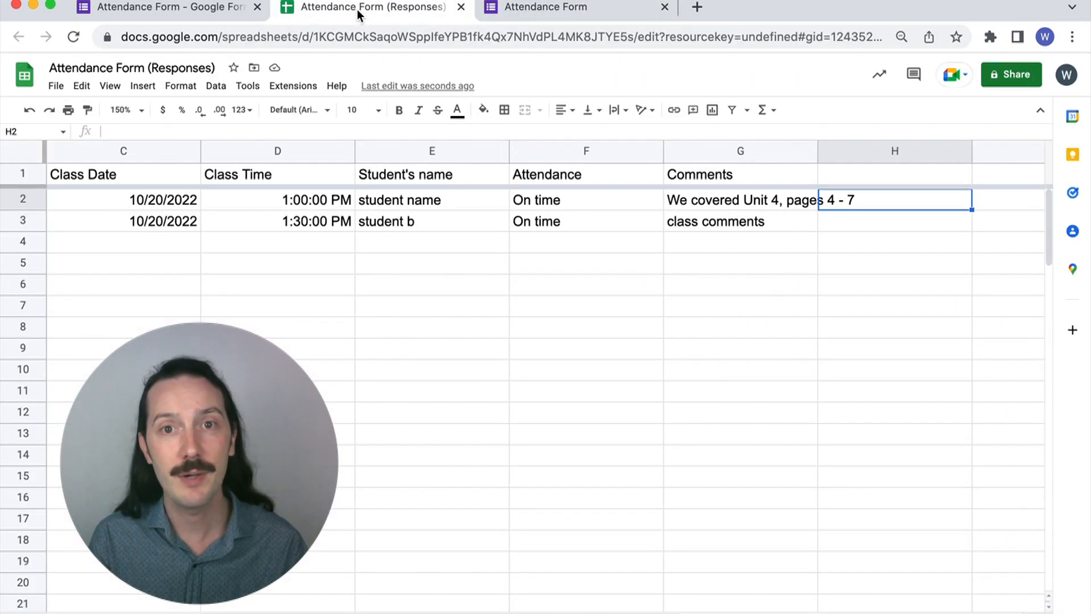
Step: Add filters to the header row and filter Student's name to show only student b
left_click(22, 173)
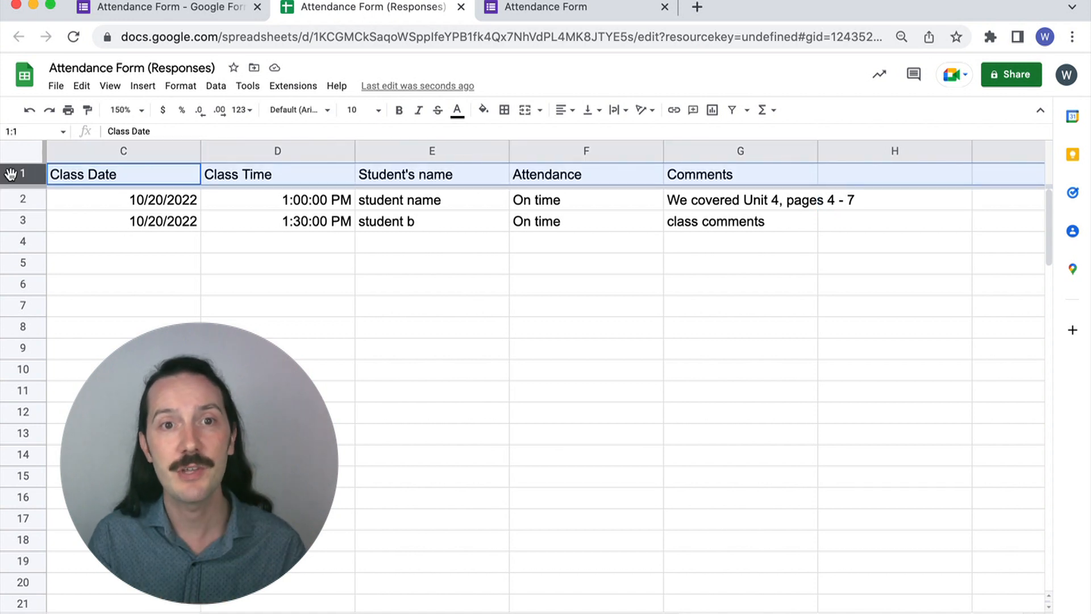
mouse_move(731, 110)
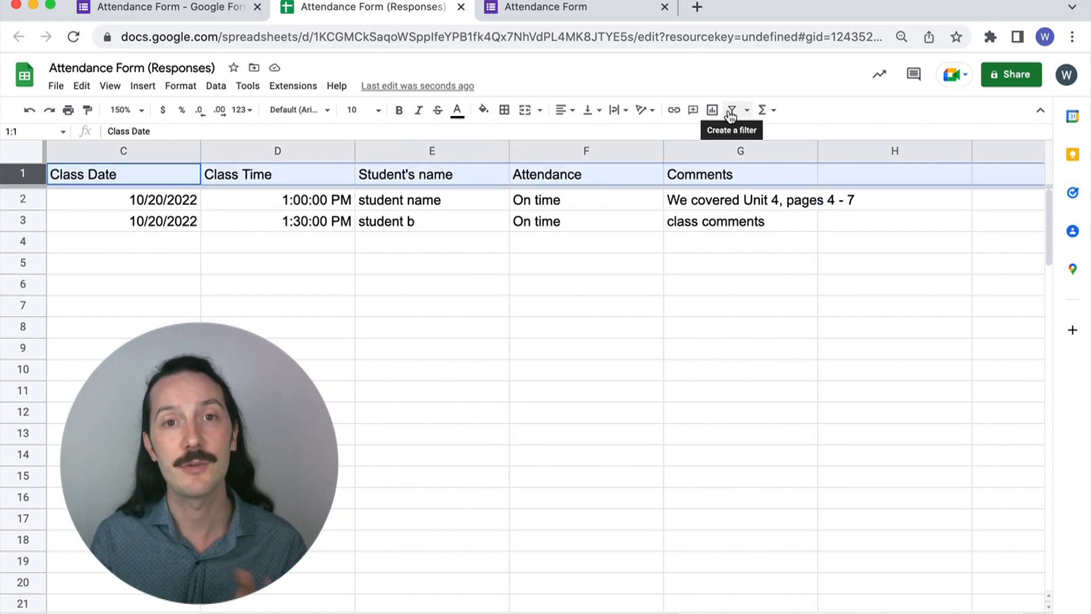
left_click(729, 111)
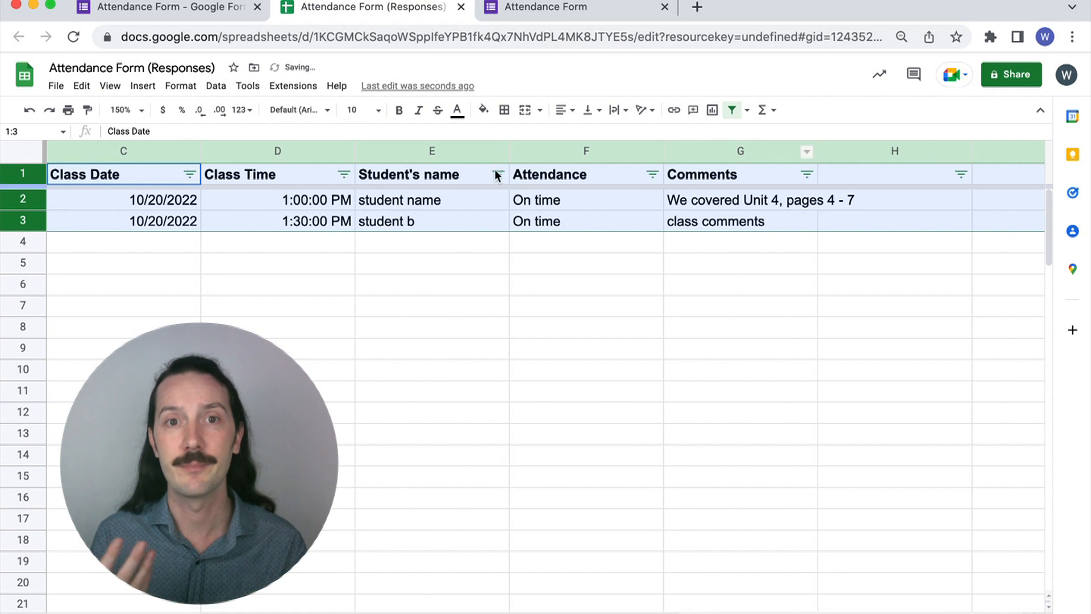
left_click(497, 173)
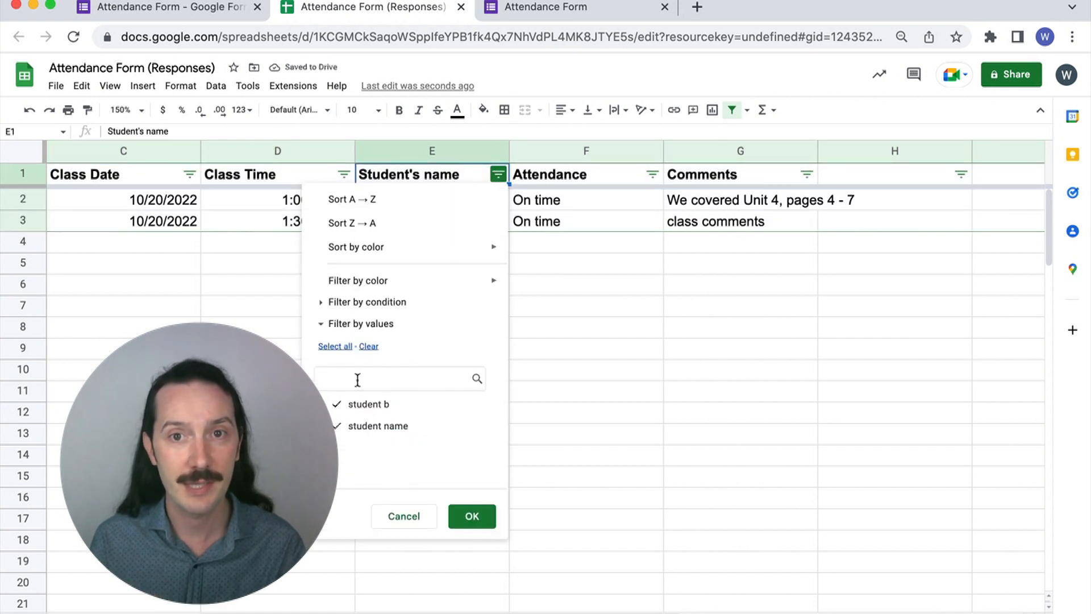
left_click(471, 517)
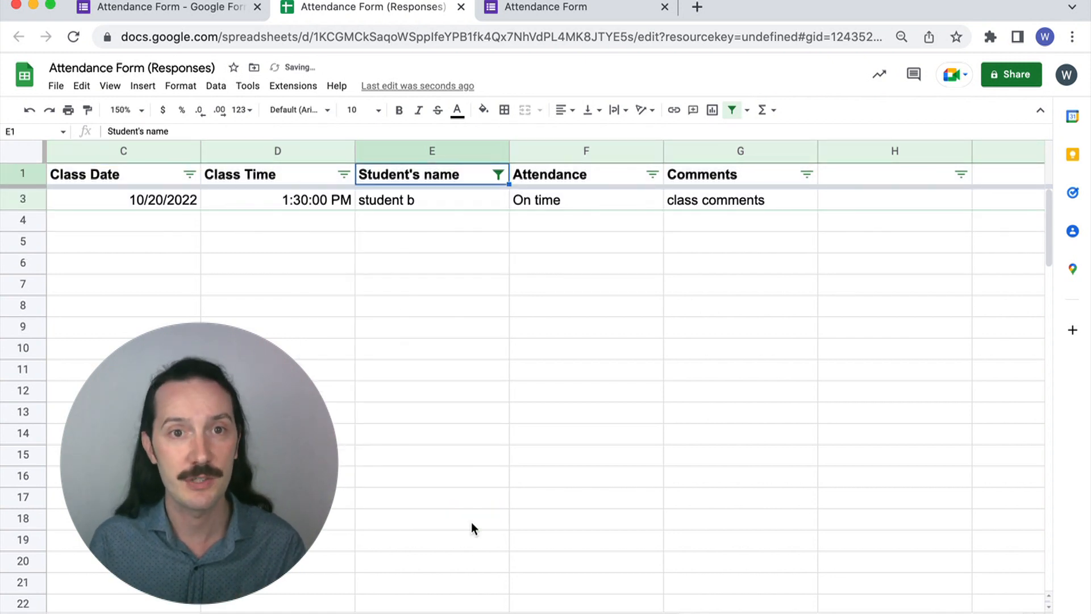
scroll("right", 3)
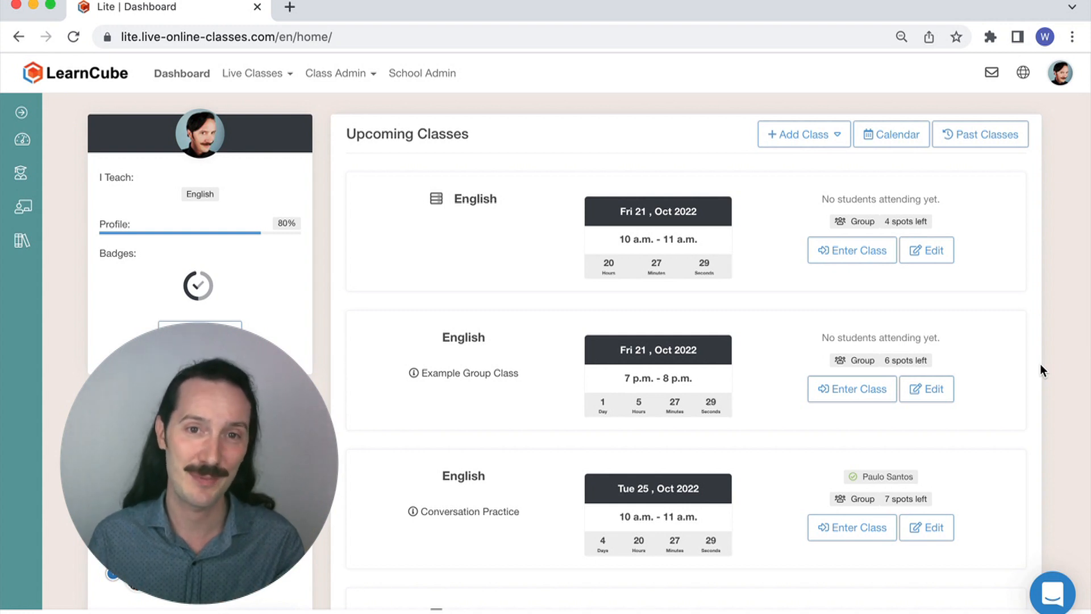
Step: Open the Past Classes report and scroll through arrival times, notes, ratings and statuses
left_click(979, 135)
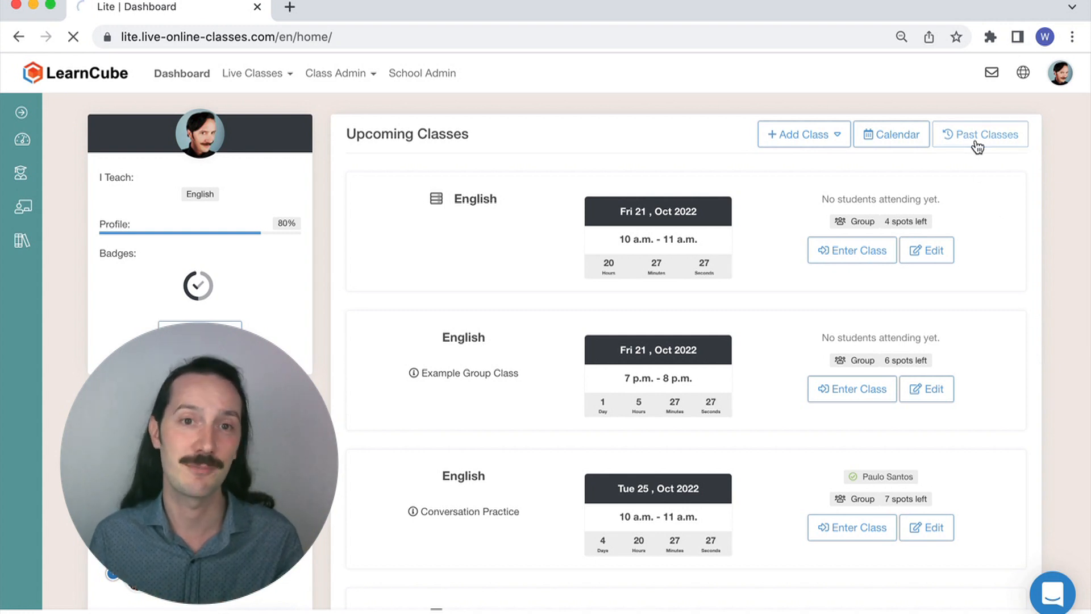
left_click(980, 134)
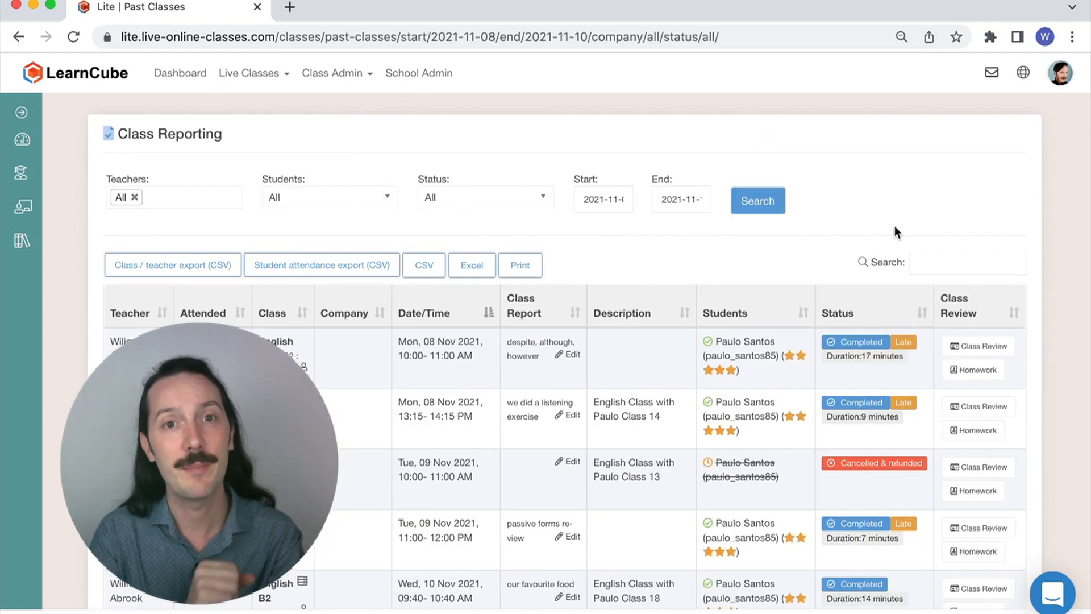
scroll("down", 3)
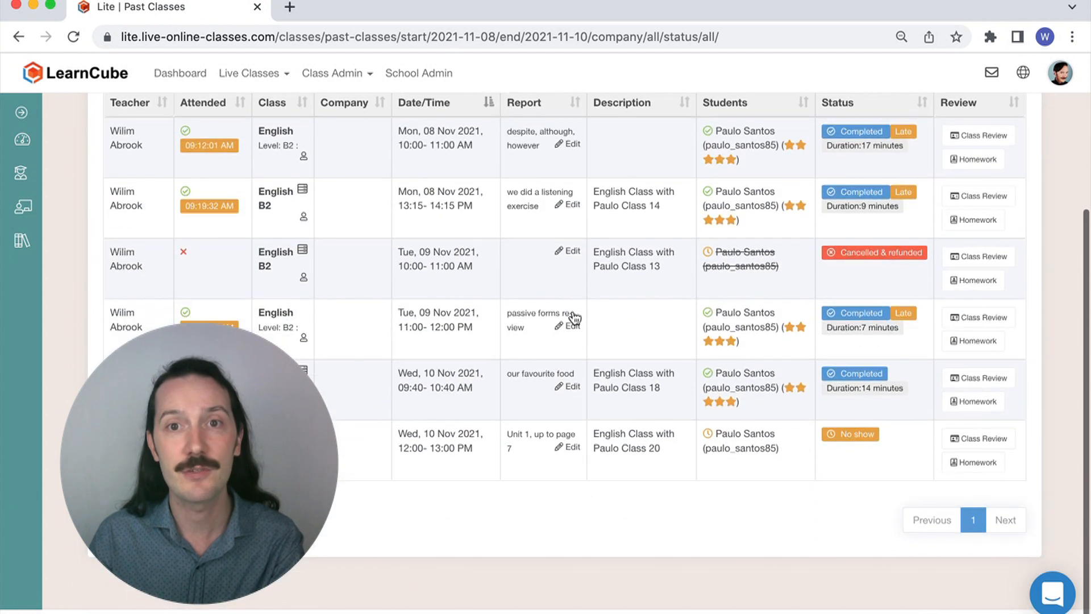
mouse_move(134, 331)
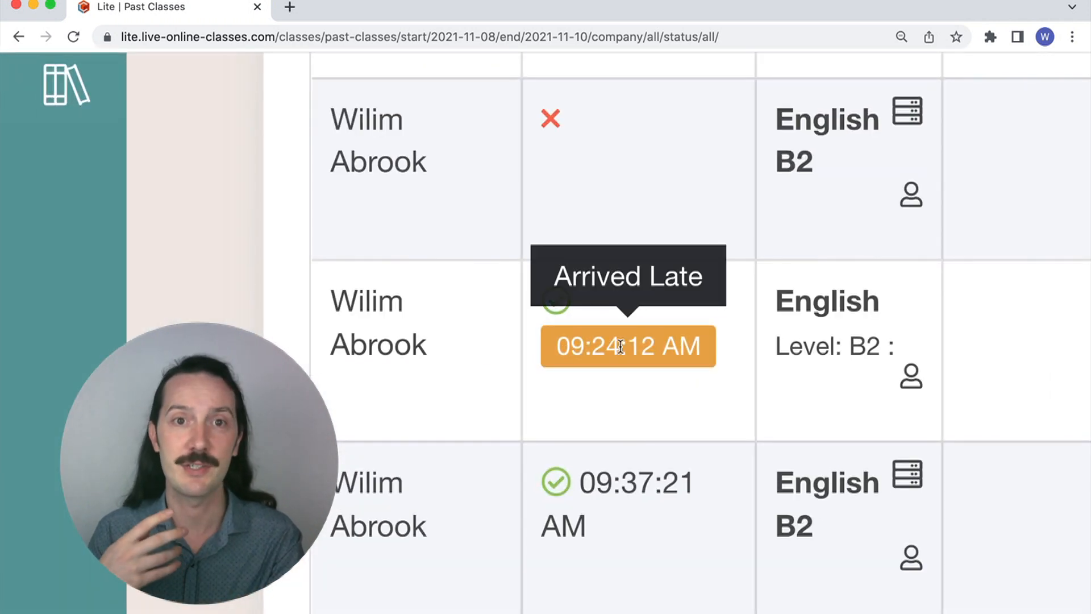
scroll("right", 3)
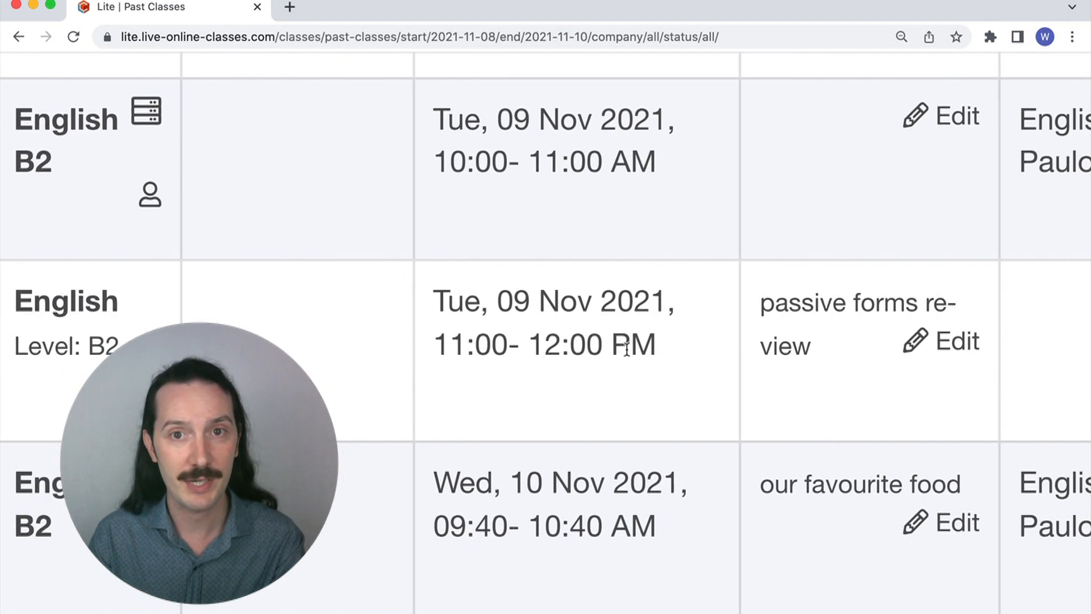
scroll("right", 3)
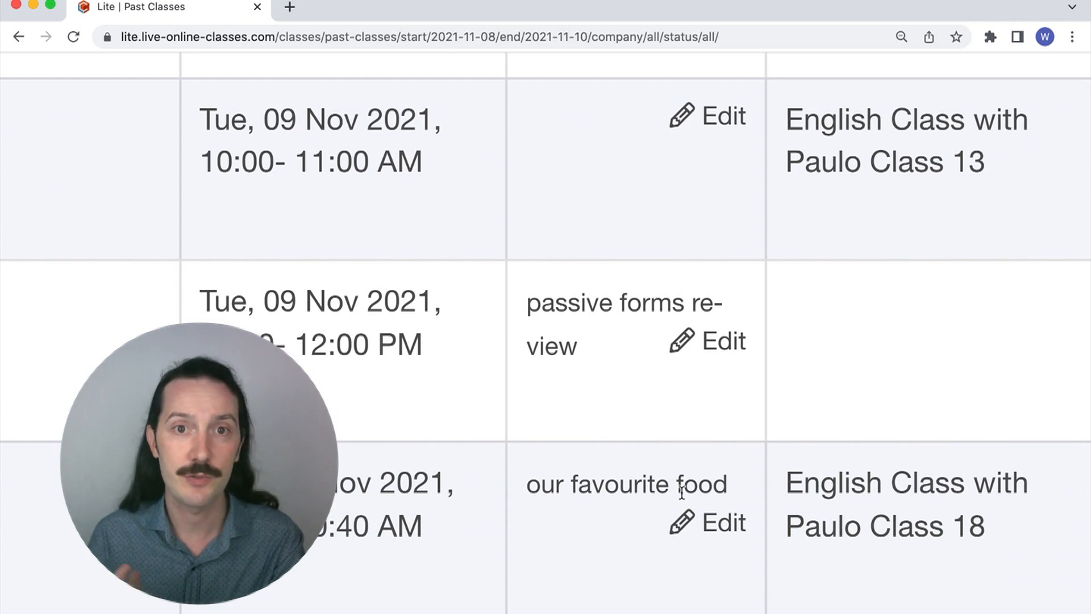
scroll("right", 3)
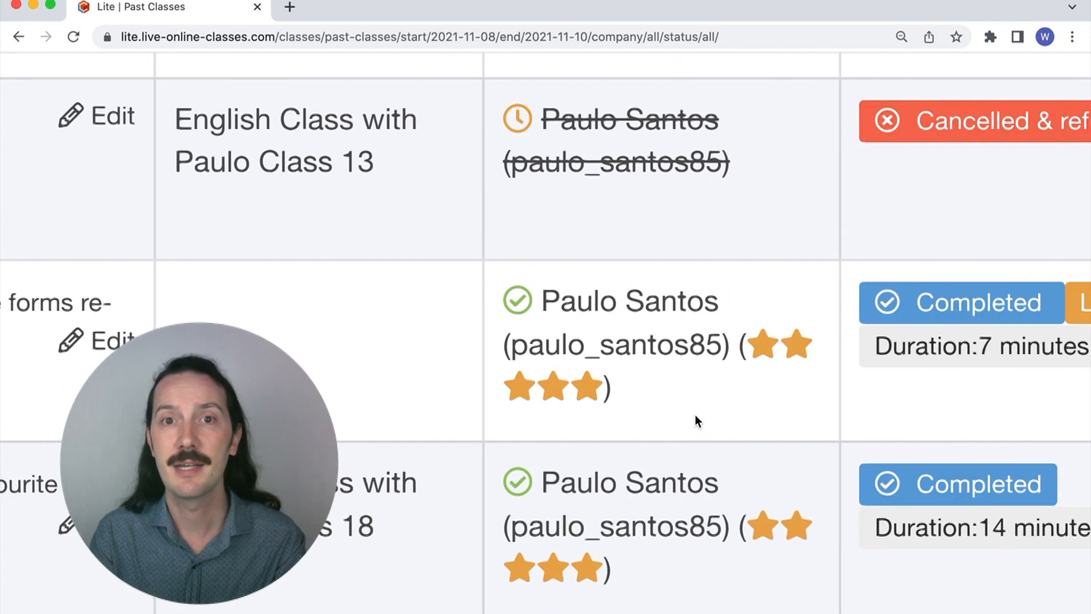
mouse_move(517, 483)
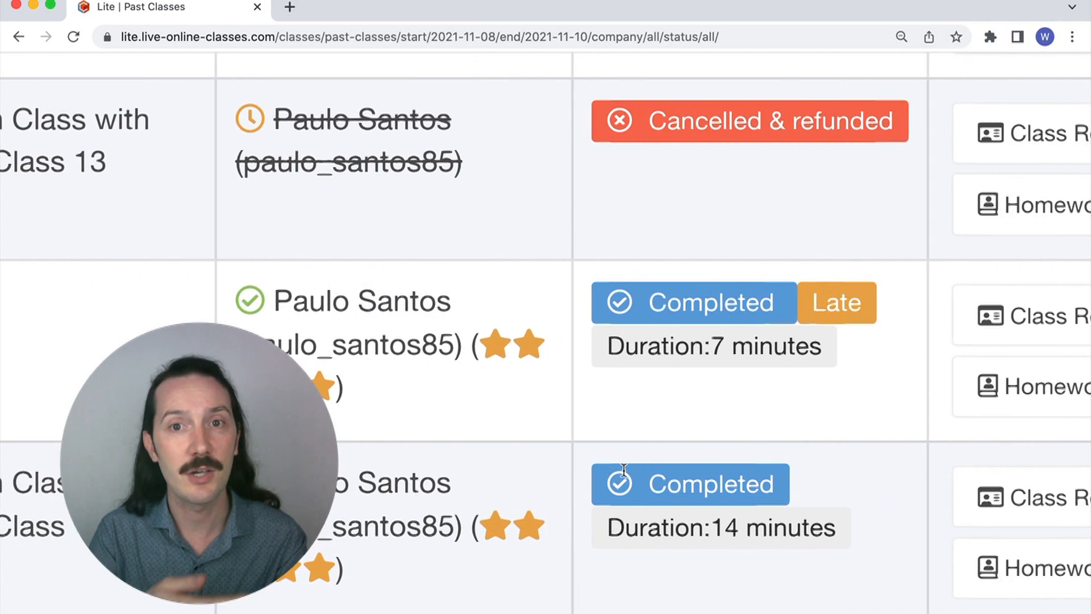
scroll("right", 3)
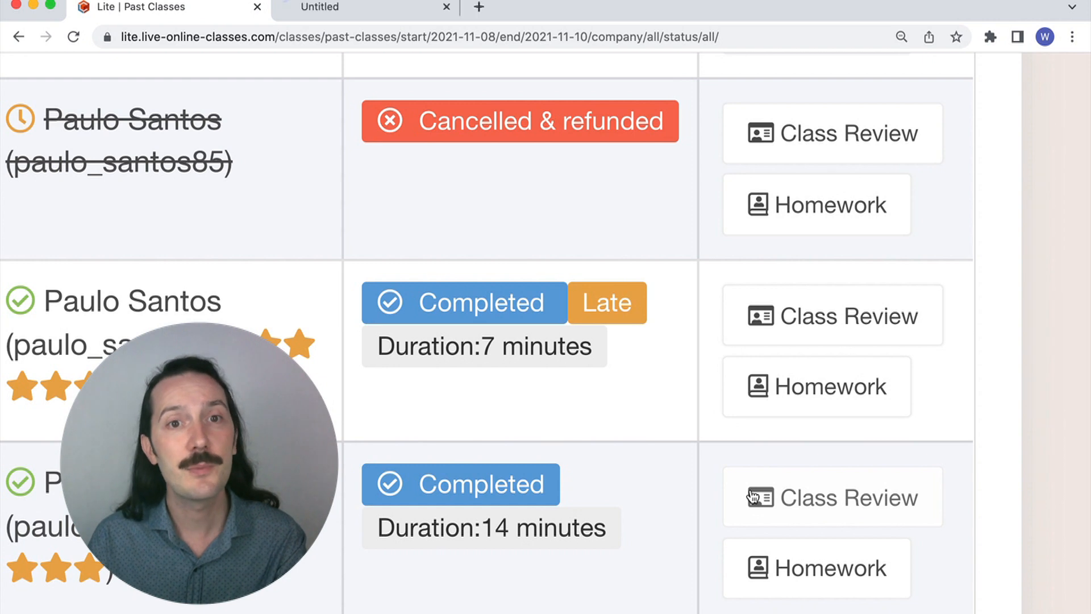
Step: Open the class 18 review and show its Learning Analytics with talk time and whiteboard interactions
left_click(832, 497)
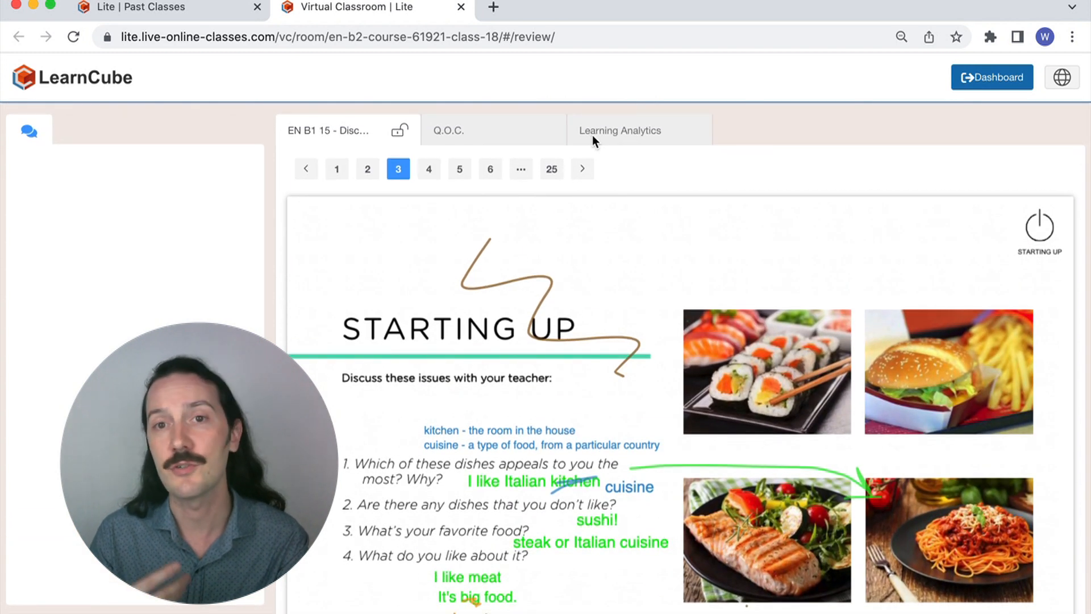
left_click(618, 130)
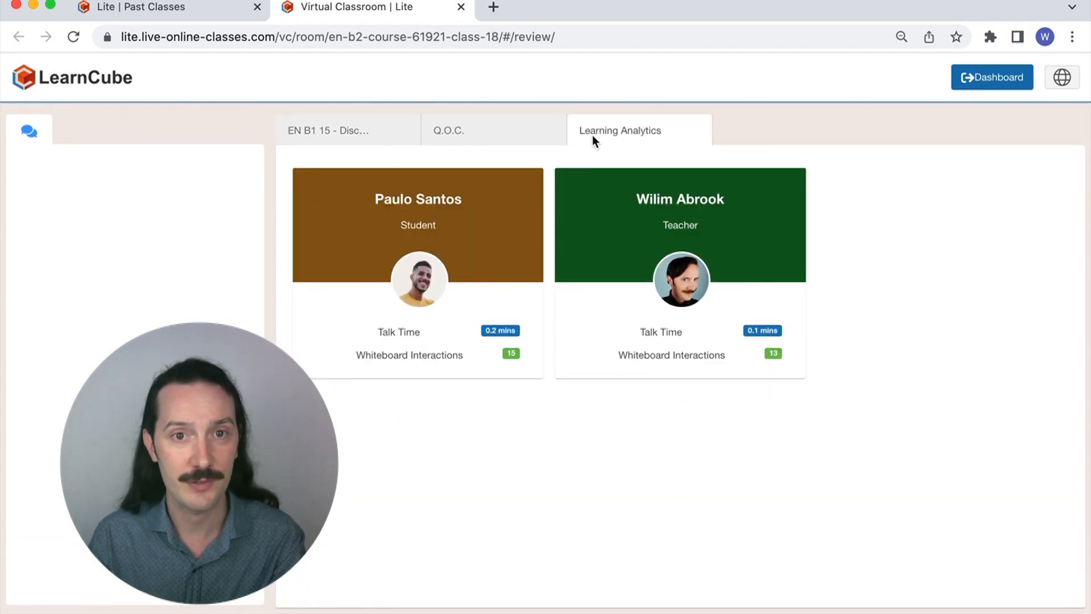